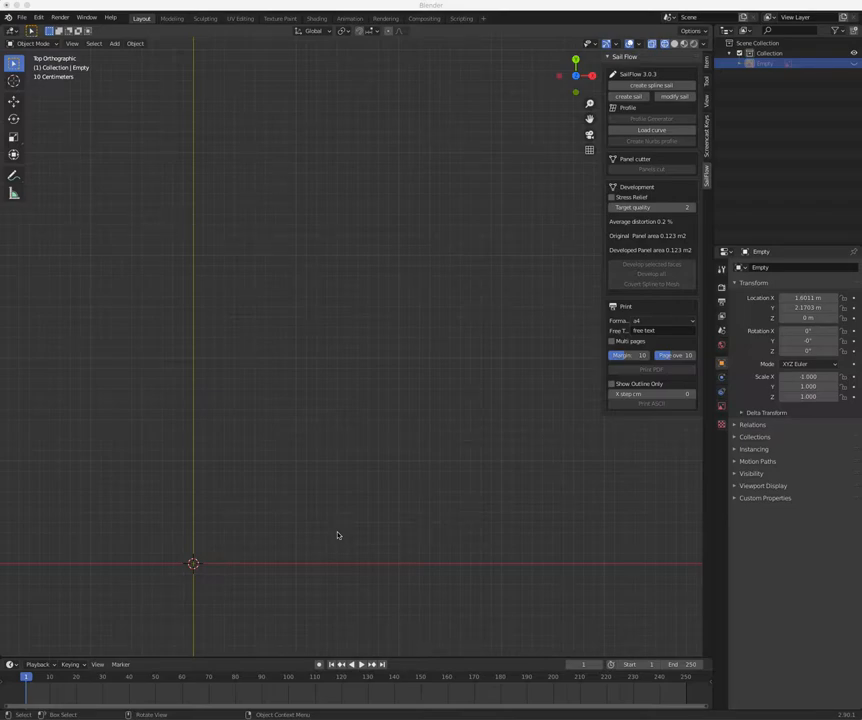
mouse_move(280, 370)
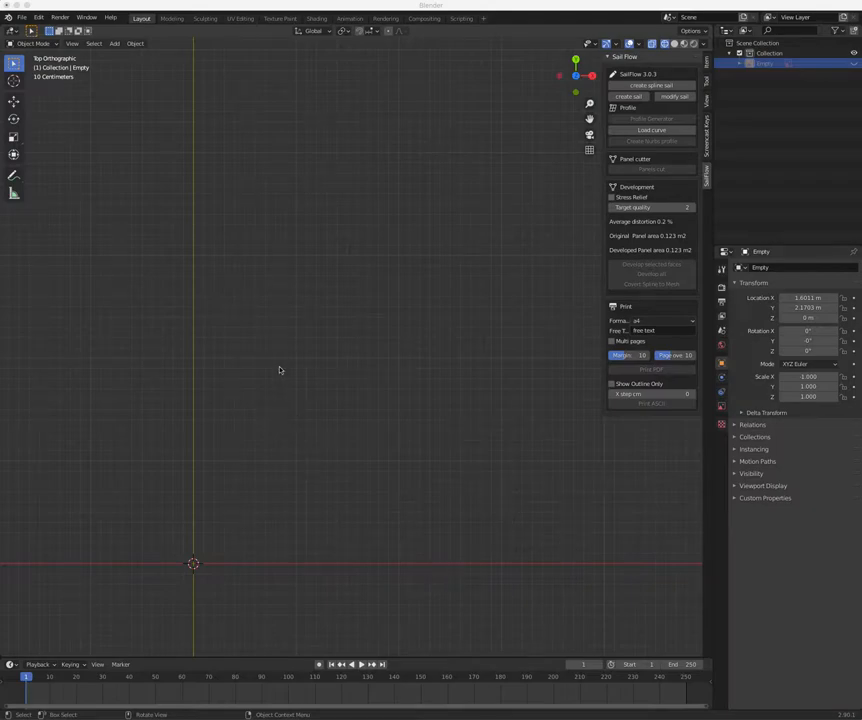
Add the windsurf sail picture as a reference image in the top orthographic view
key("shift+a")
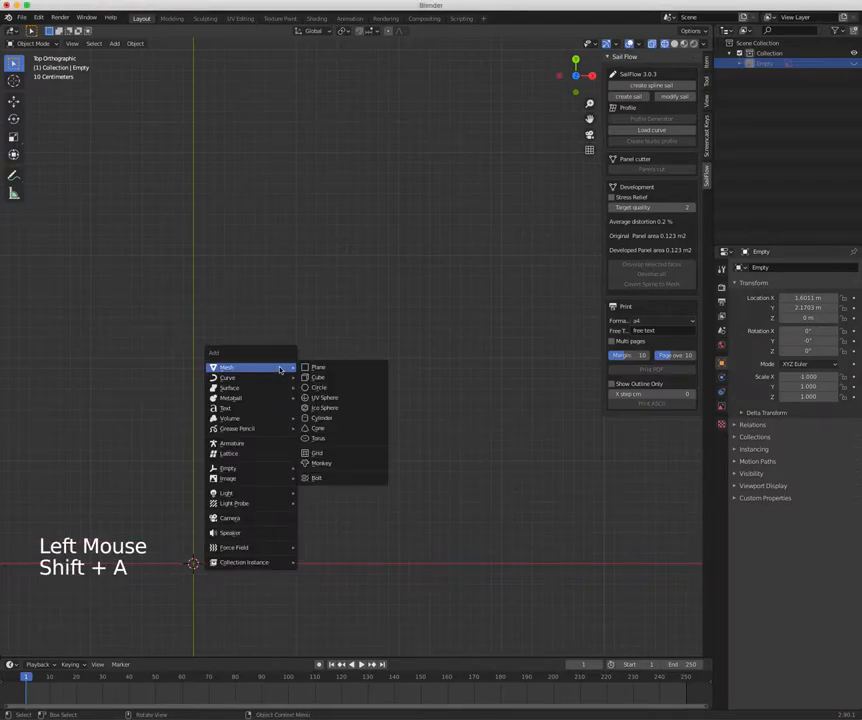
mouse_move(236, 428)
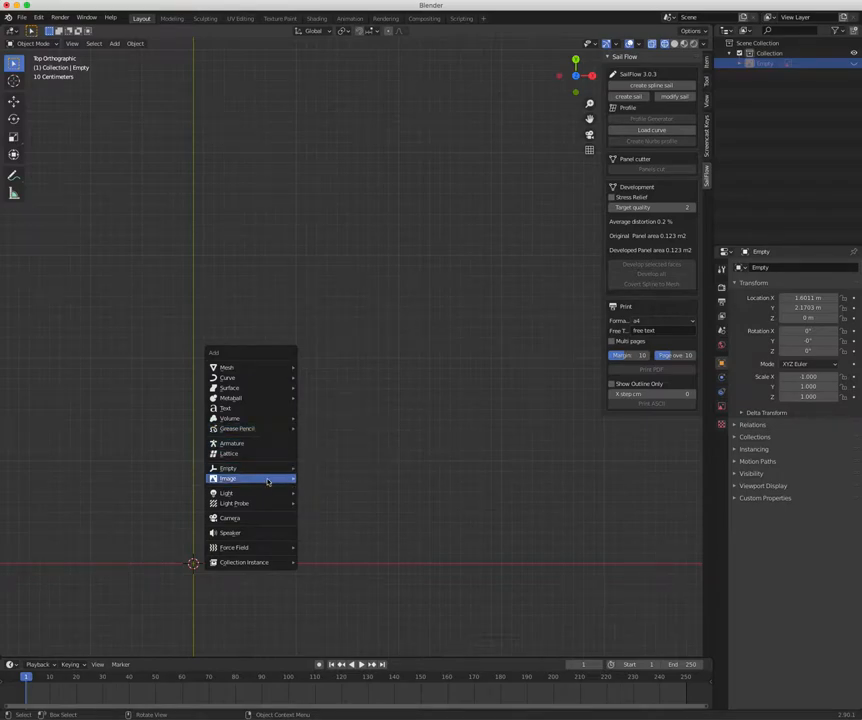
mouse_move(228, 478)
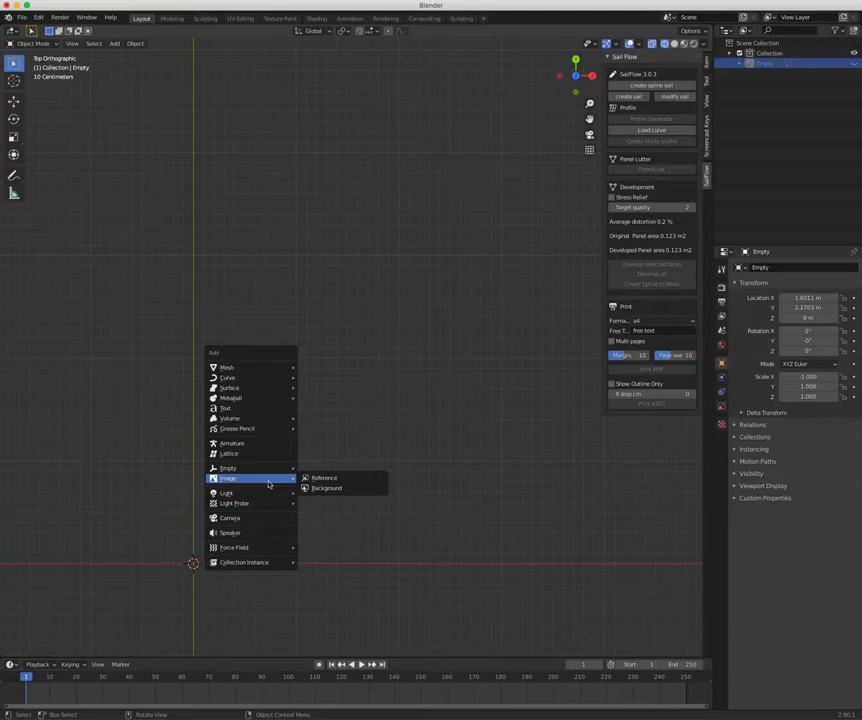
mouse_move(324, 478)
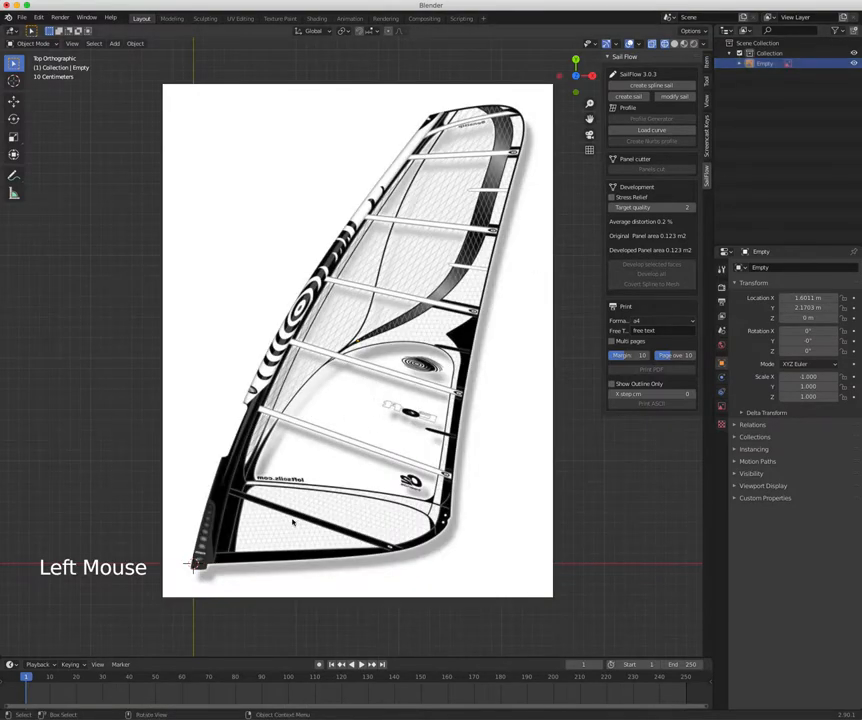
Cancel, then move the sail reference image to a slightly adjusted position
right_click(190, 564)
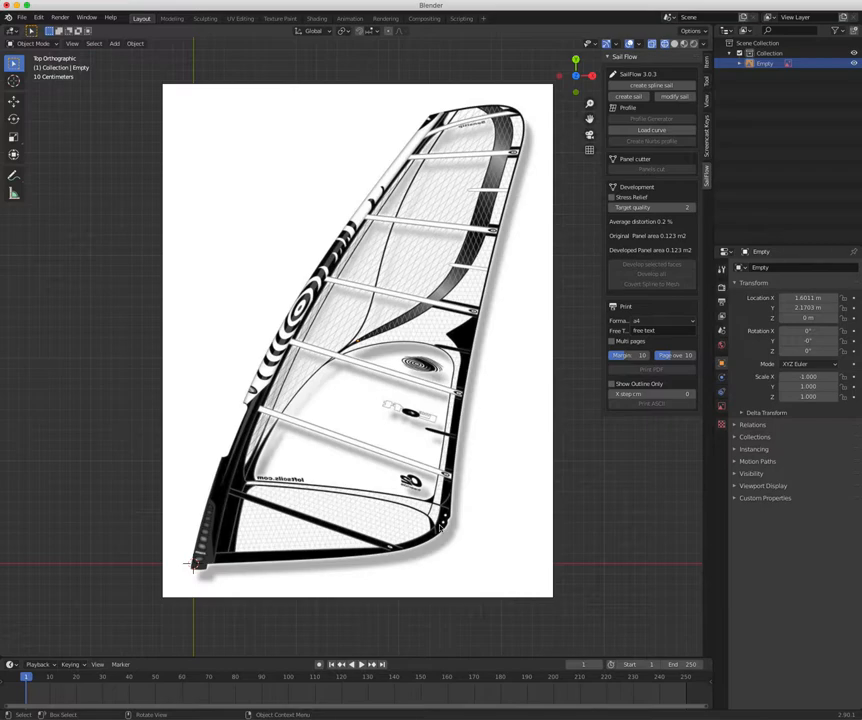
mouse_move(294, 572)
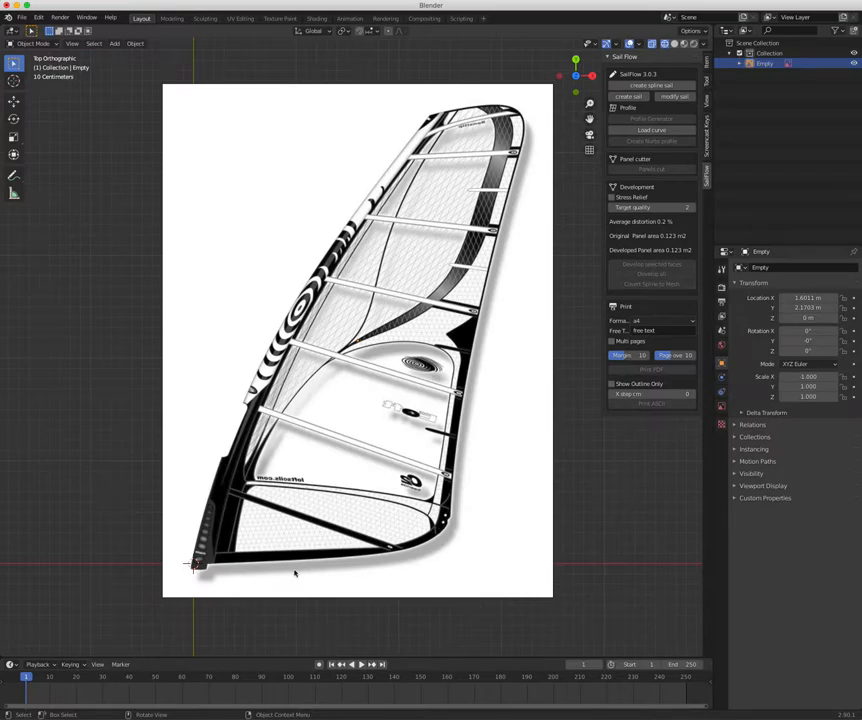
key("g")
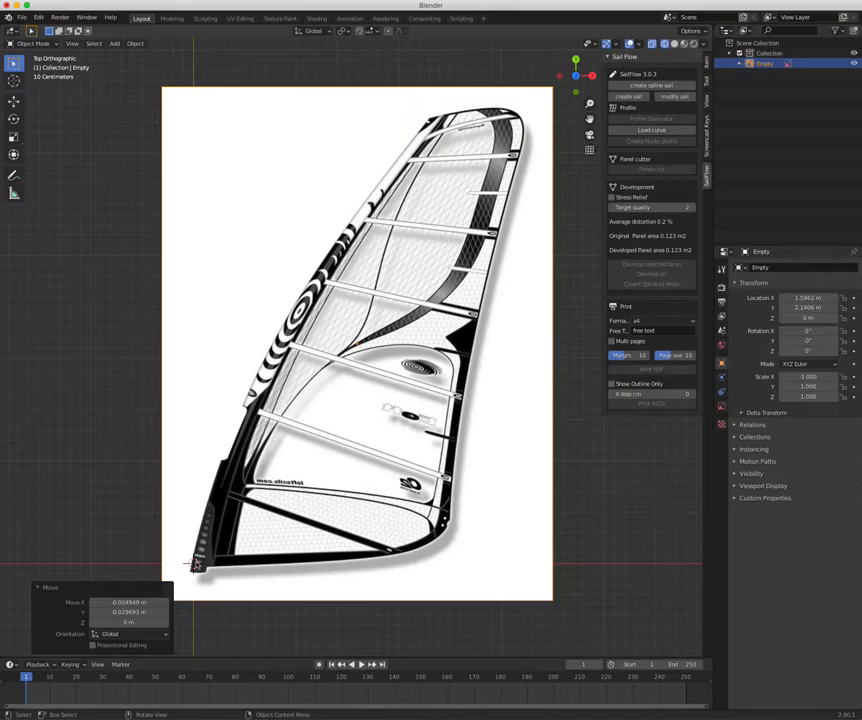
mouse_move(256, 564)
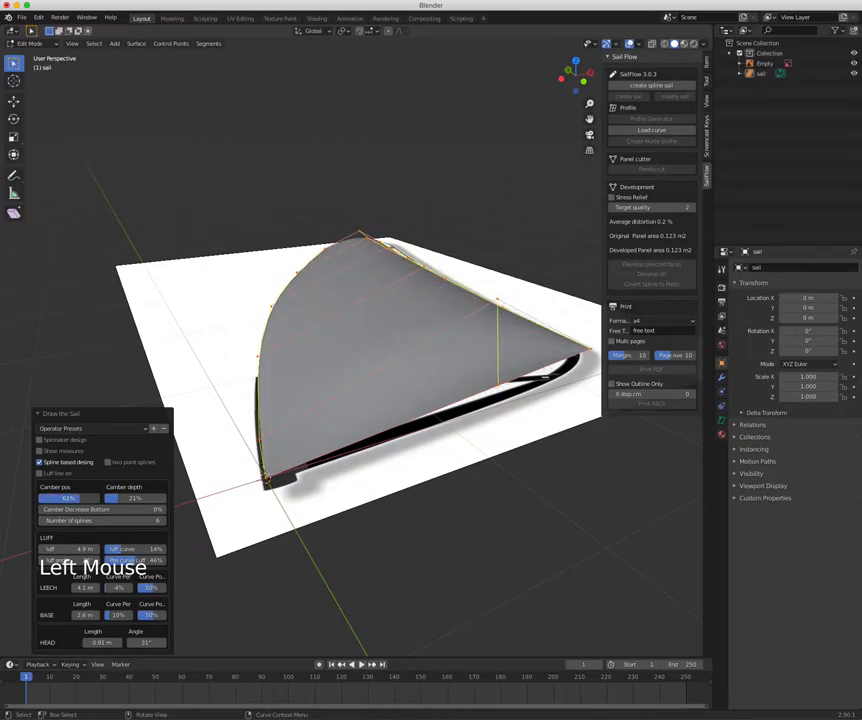
Adjust the Draw the Sail settings so the surface gains additional panel division lines
left_click(106, 462)
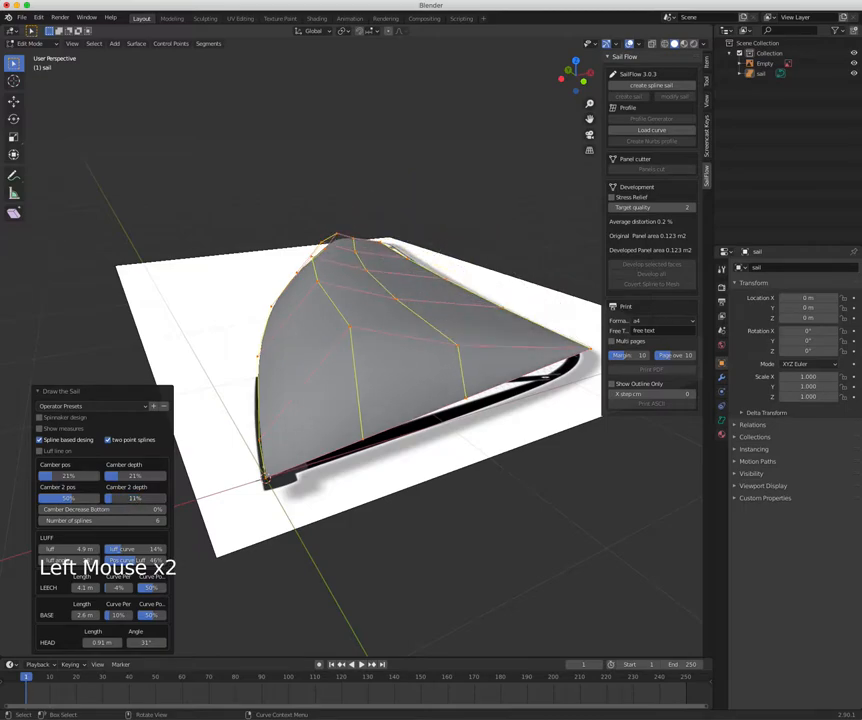
left_click(108, 440)
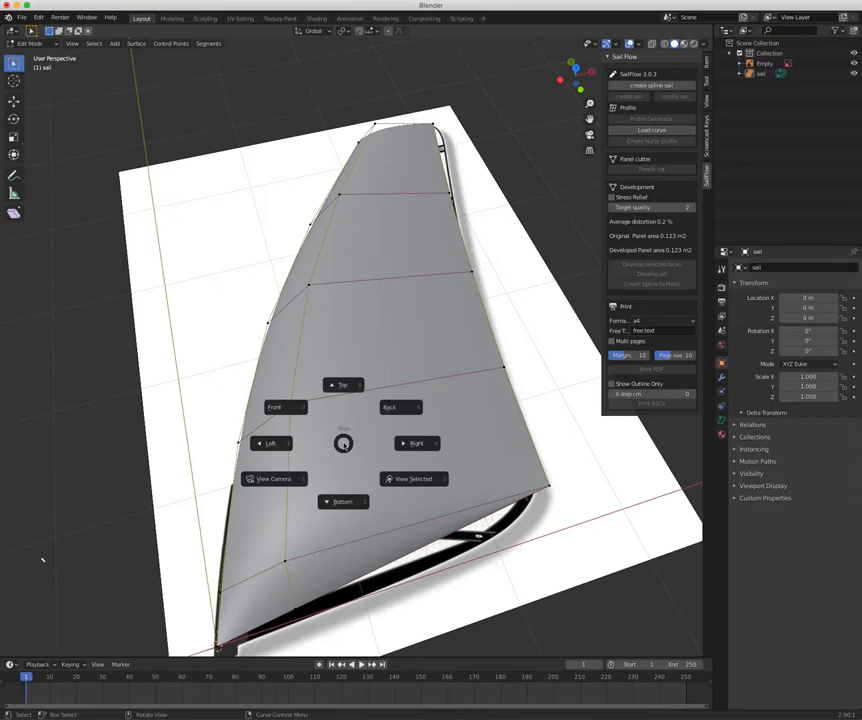
Switch to the top orthographic view to edit the sail surface from above
left_click(344, 384)
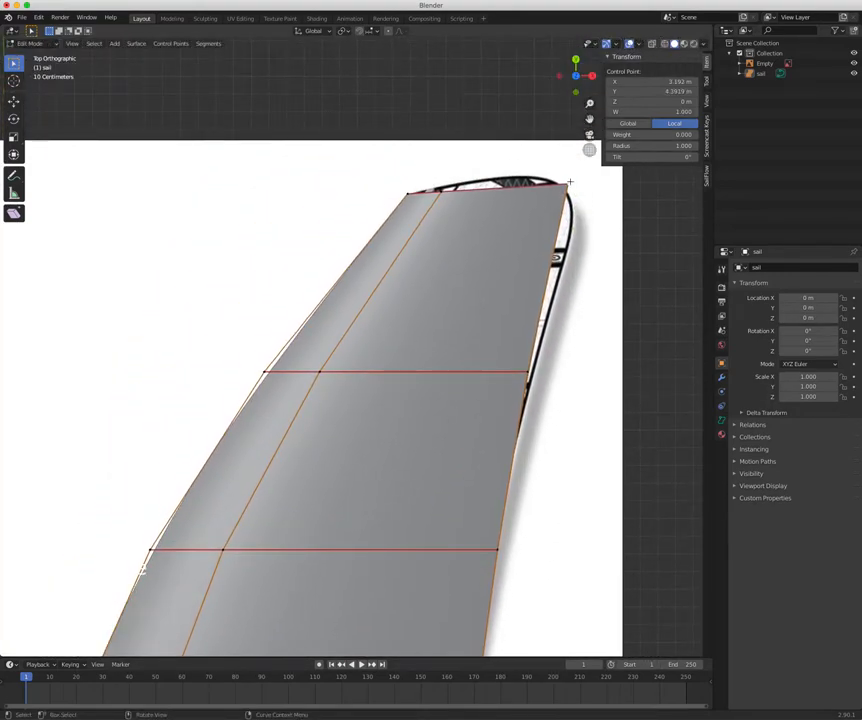
Move control points at the sail head so the outline follows the reference image
left_click_drag(572, 182, 580, 164)
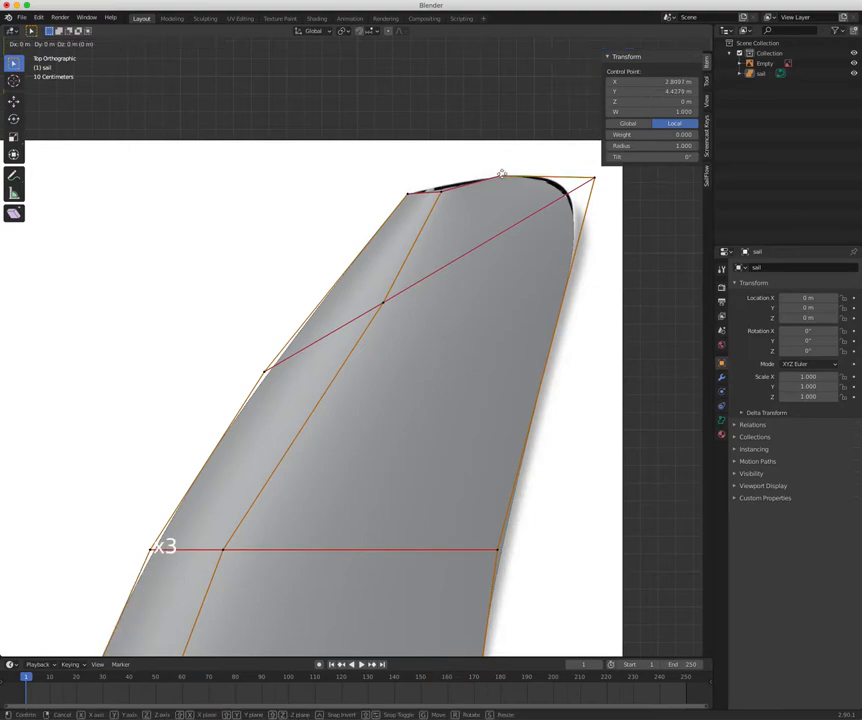
left_click_drag(500, 180, 500, 182)
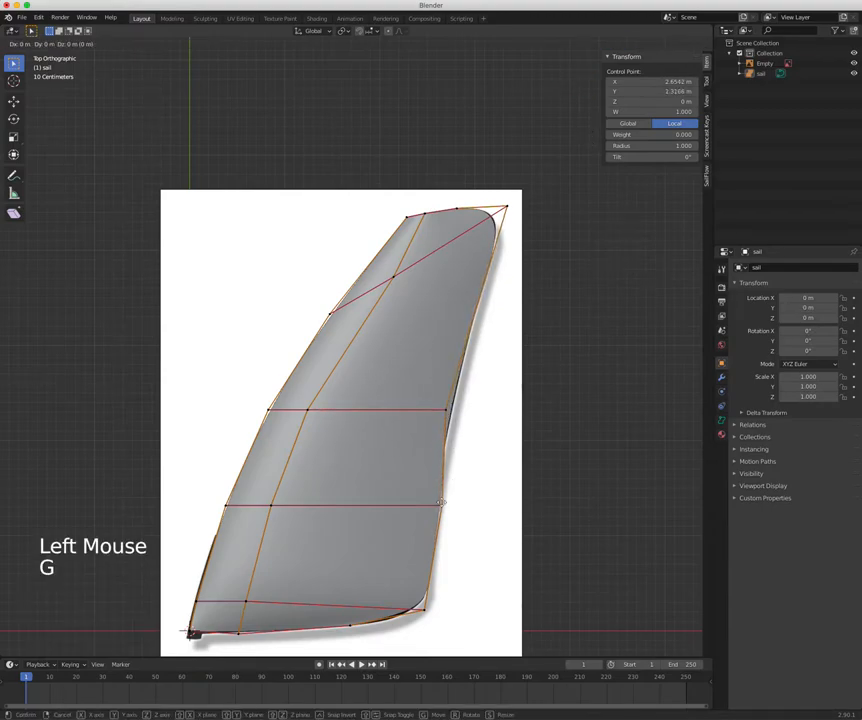
Align a remaining control point with the reference outline and finish editing the sail shape
left_click(436, 500)
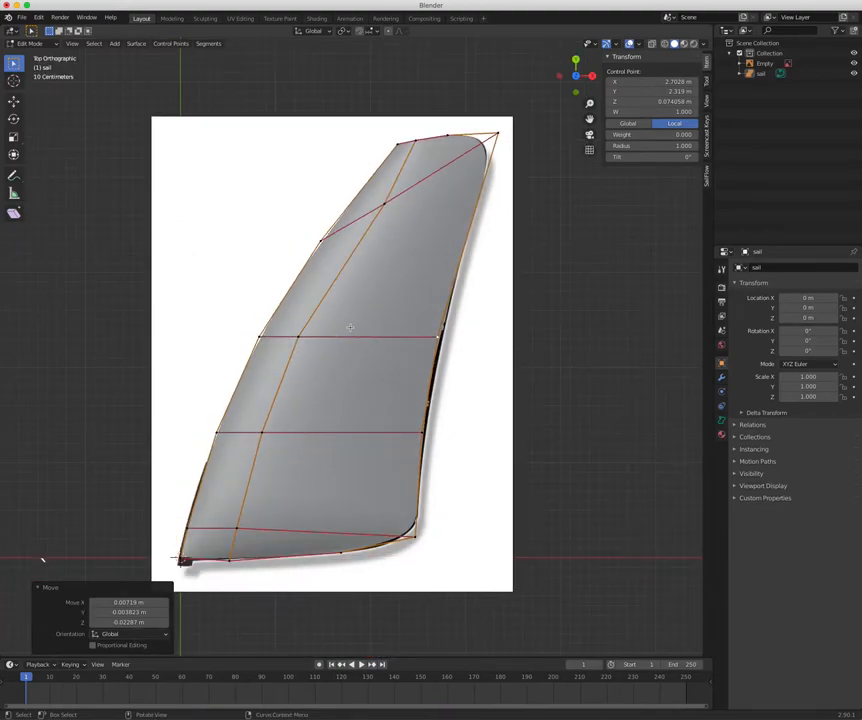
key("Tab")
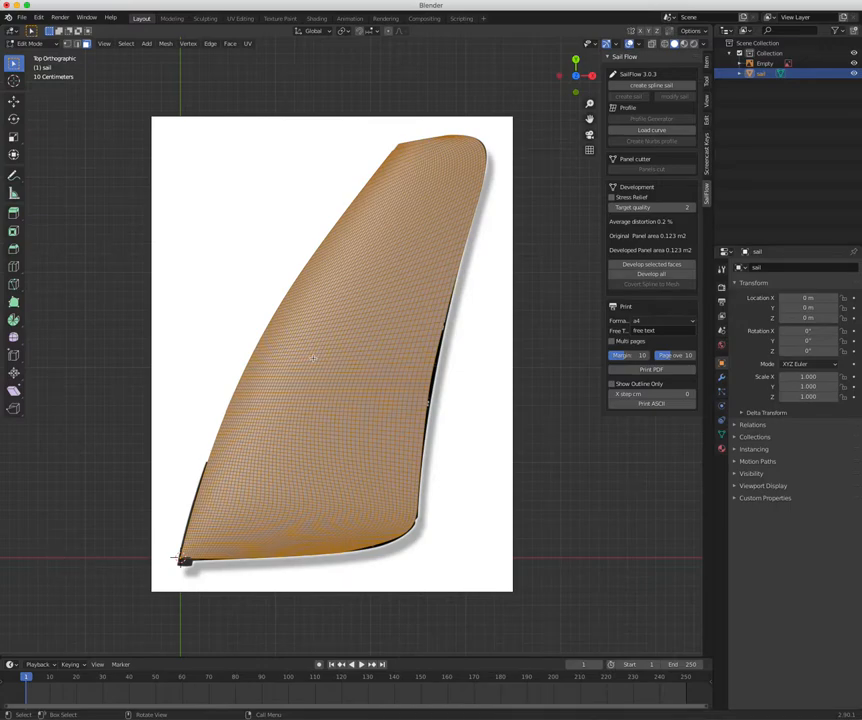
mouse_move(372, 312)
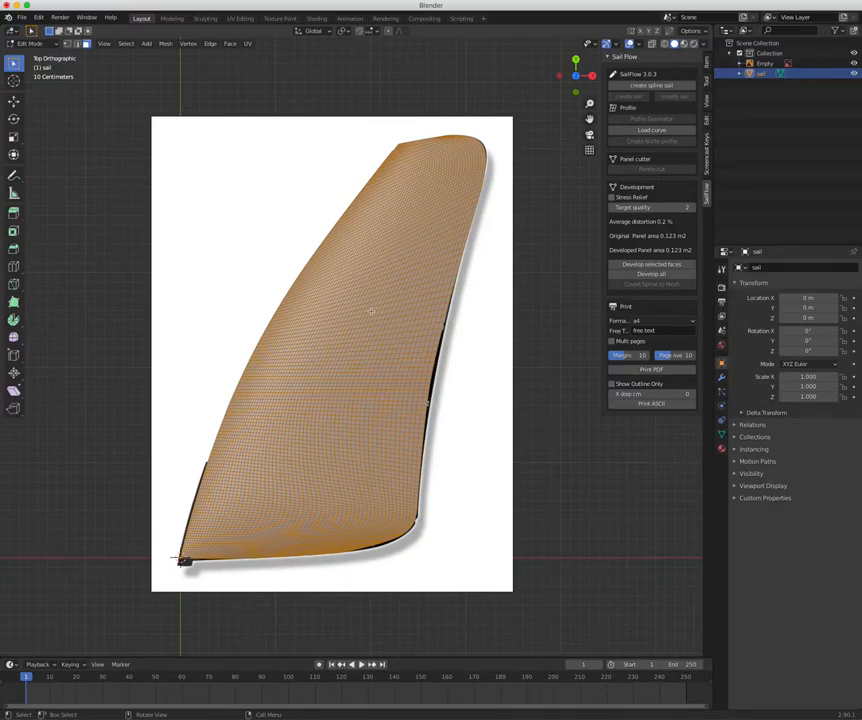
Return to Object Mode showing the finished sail surface as a dense mesh
key("Tab")
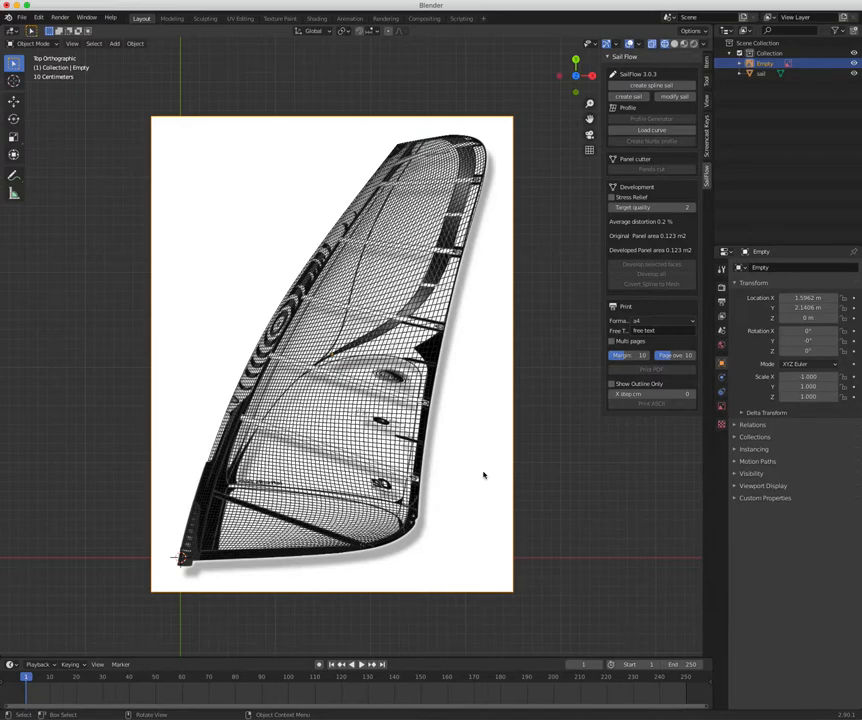
mouse_move(496, 446)
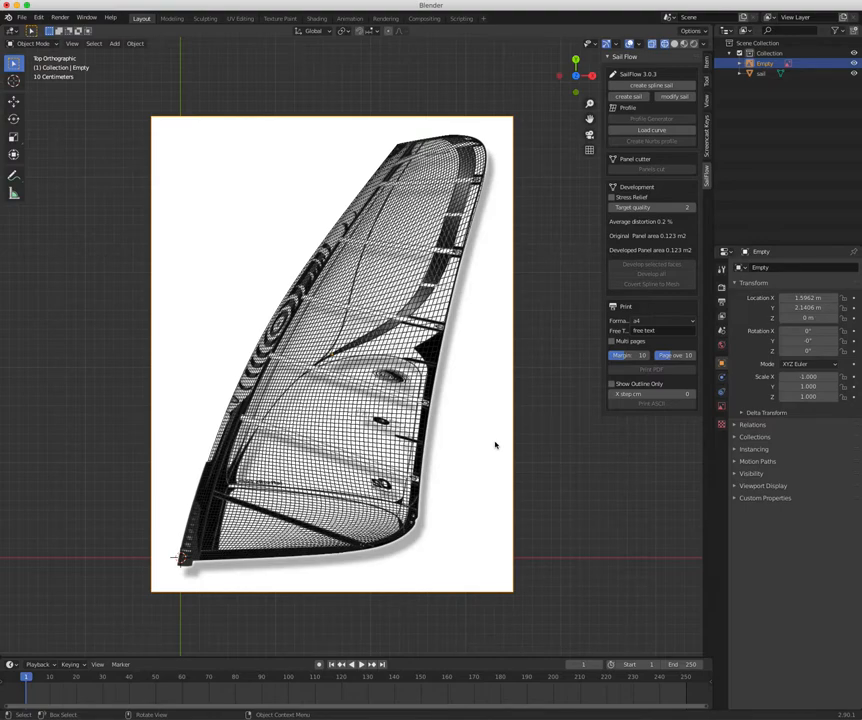
Add the cutting grid, rotate it to the sail's slant and begin editing its geometry
key("shift+a")
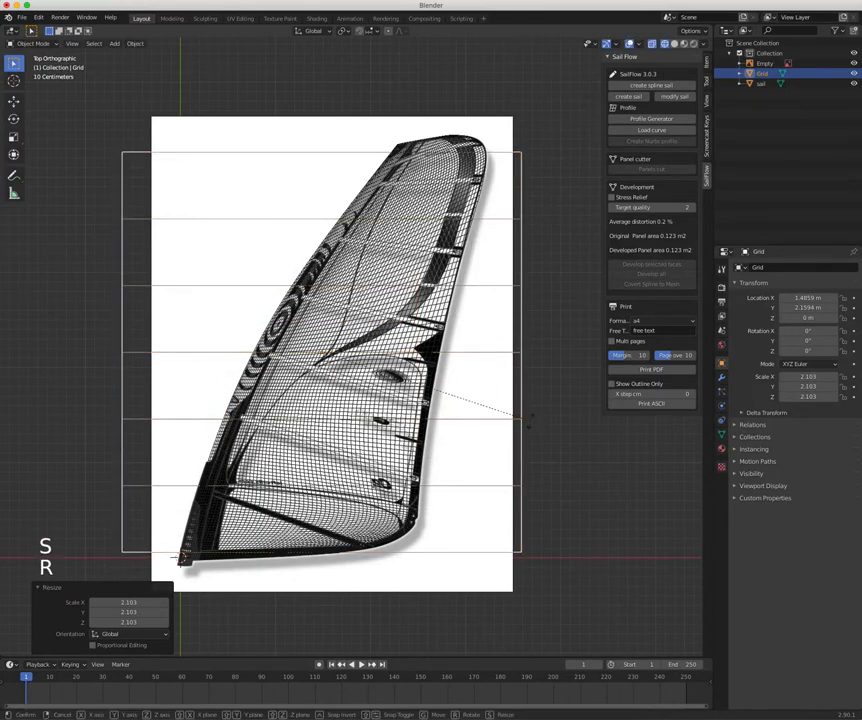
key("r")
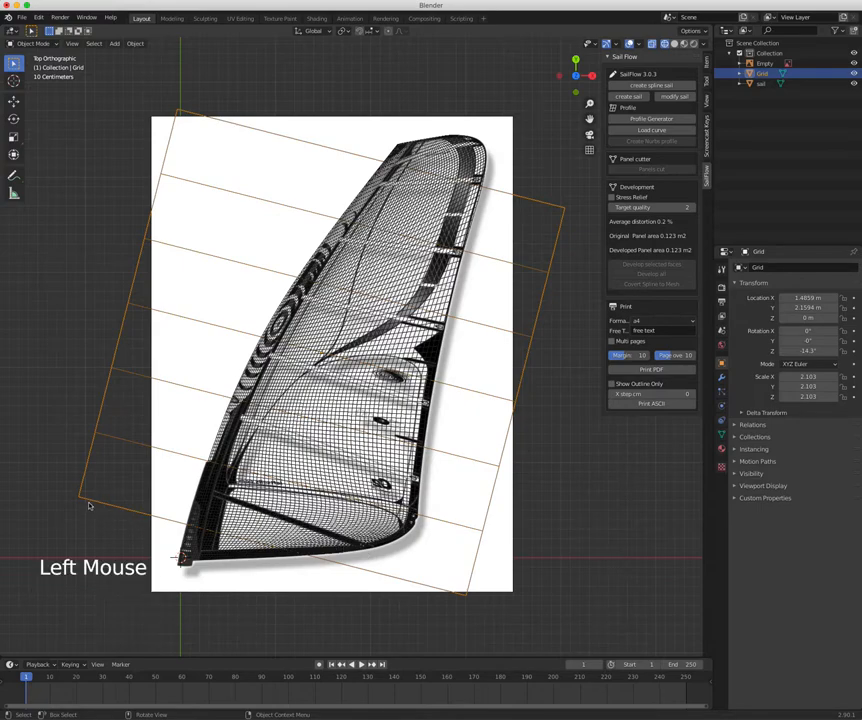
key("Tab")
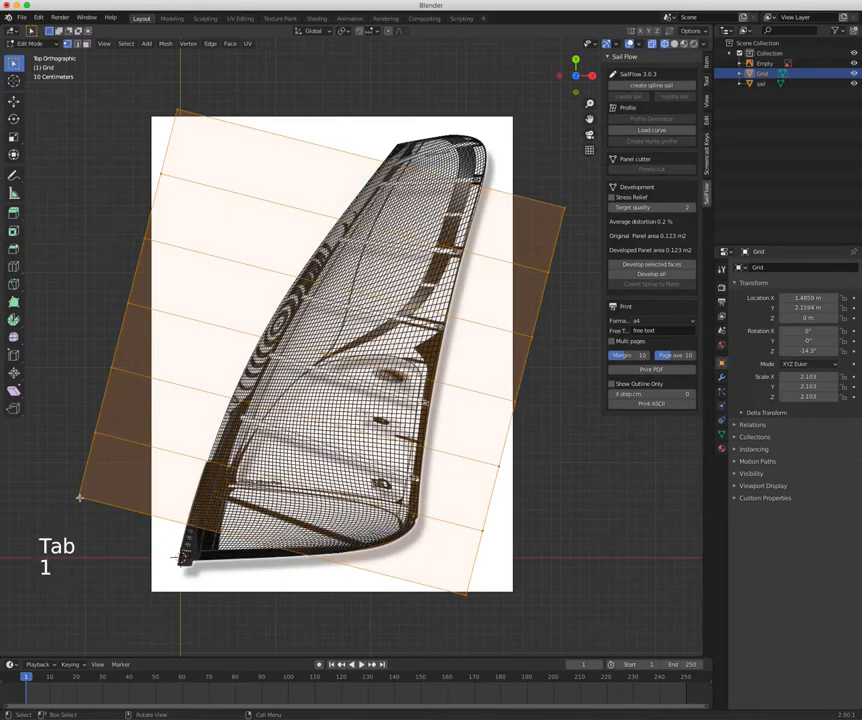
Move grid vertices so the cutting lines taper along the sail toward its head
key("g")
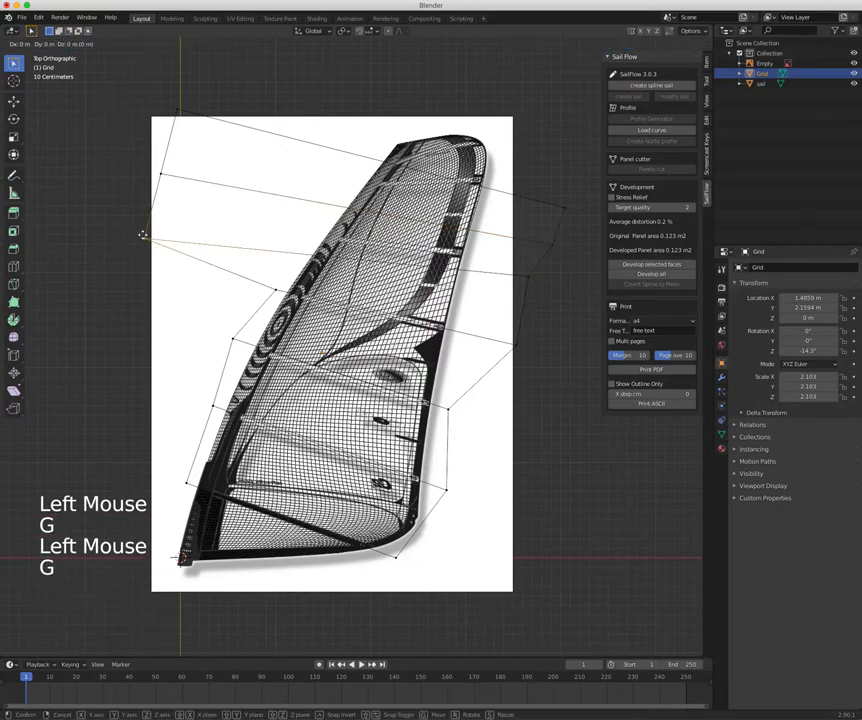
left_click_drag(144, 236, 524, 272)
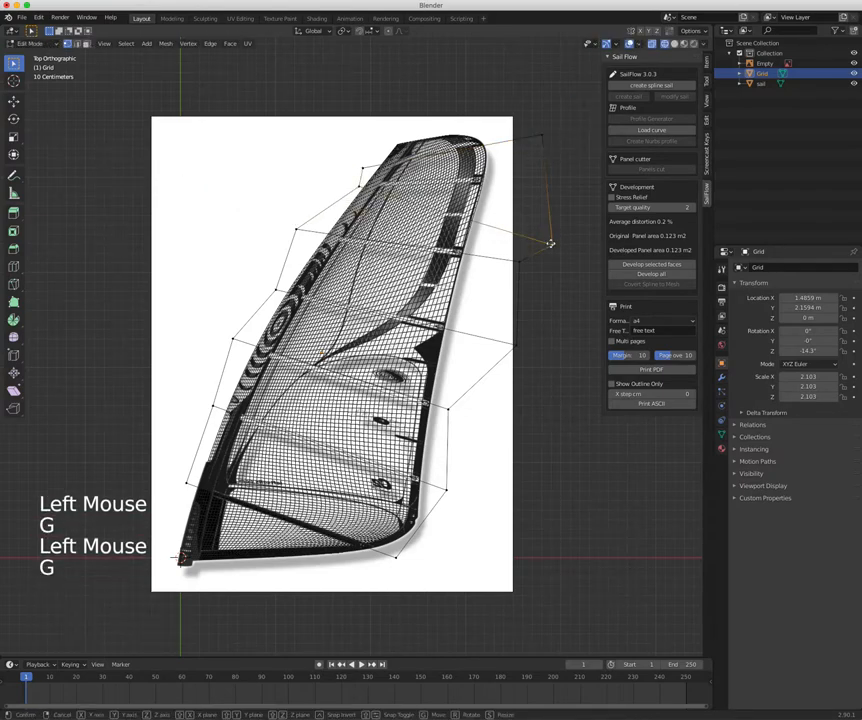
left_click_drag(548, 244, 520, 174)
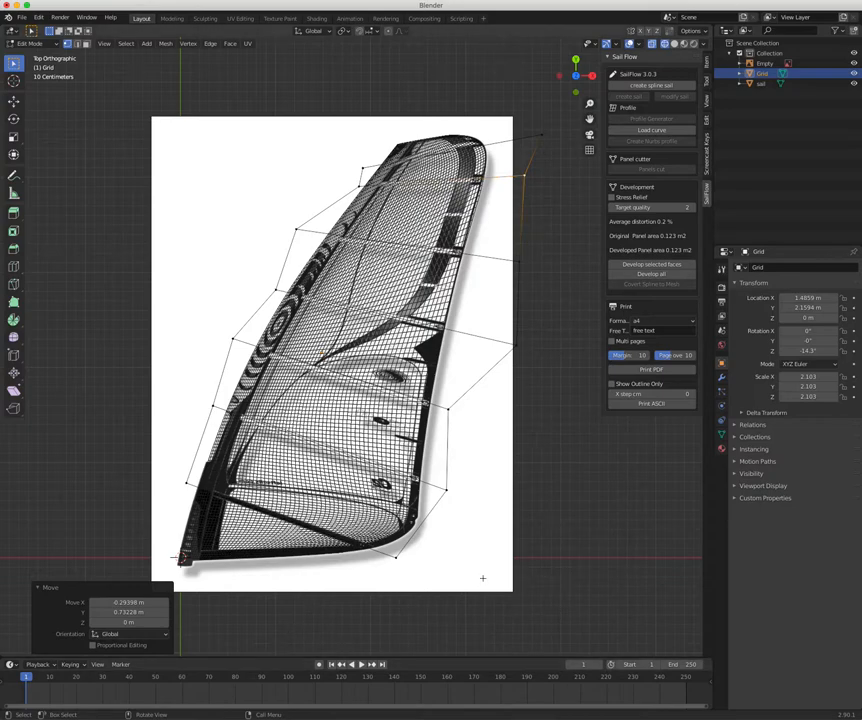
Leave Edit Mode and hide the reference sail picture, leaving the sail and grid visible
key("Tab")
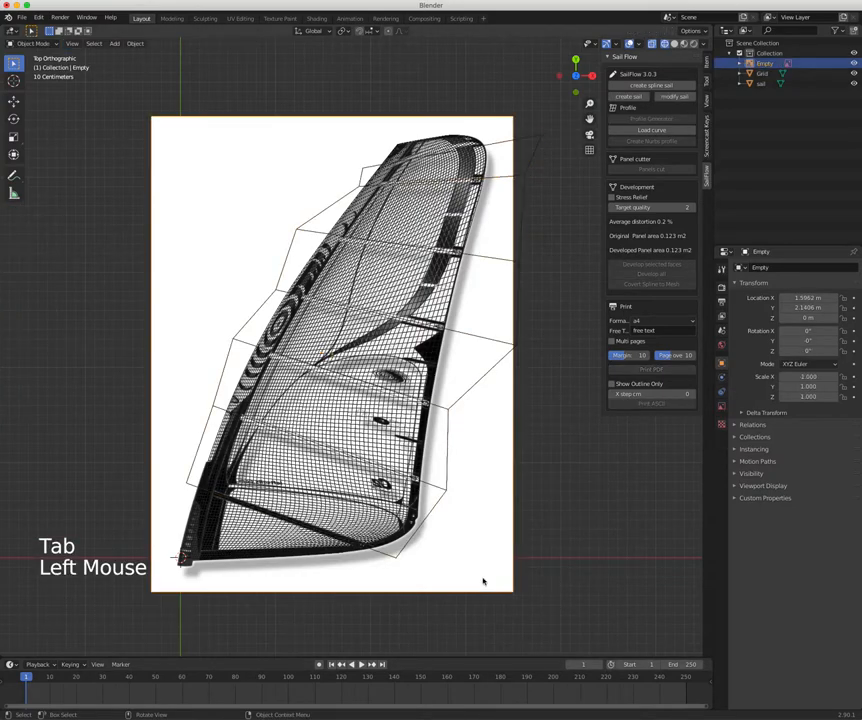
key("Tab")
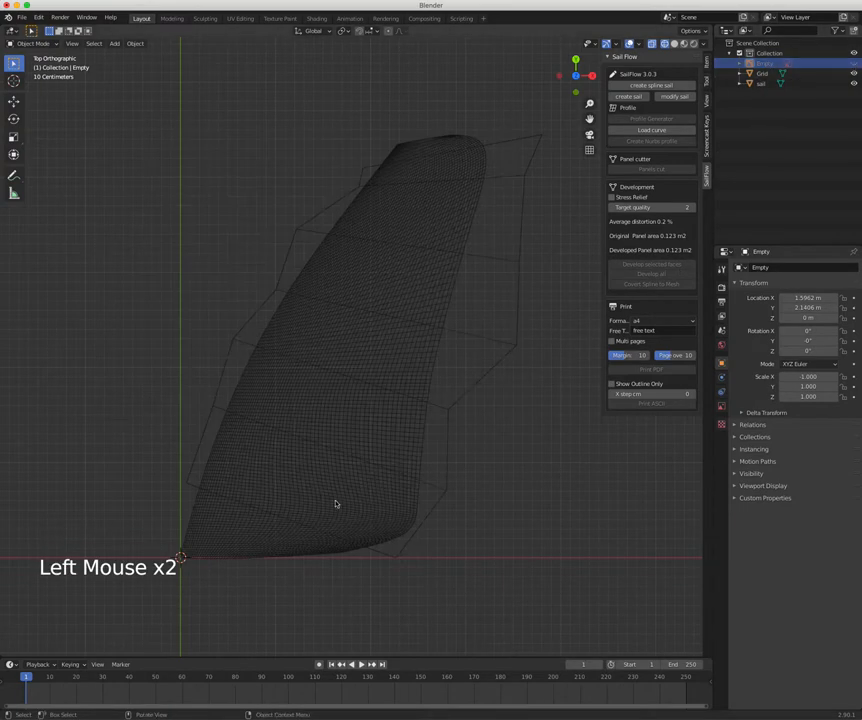
Select the sail mesh and assign it a panel colour in the SailTool settings
left_click(446, 496)
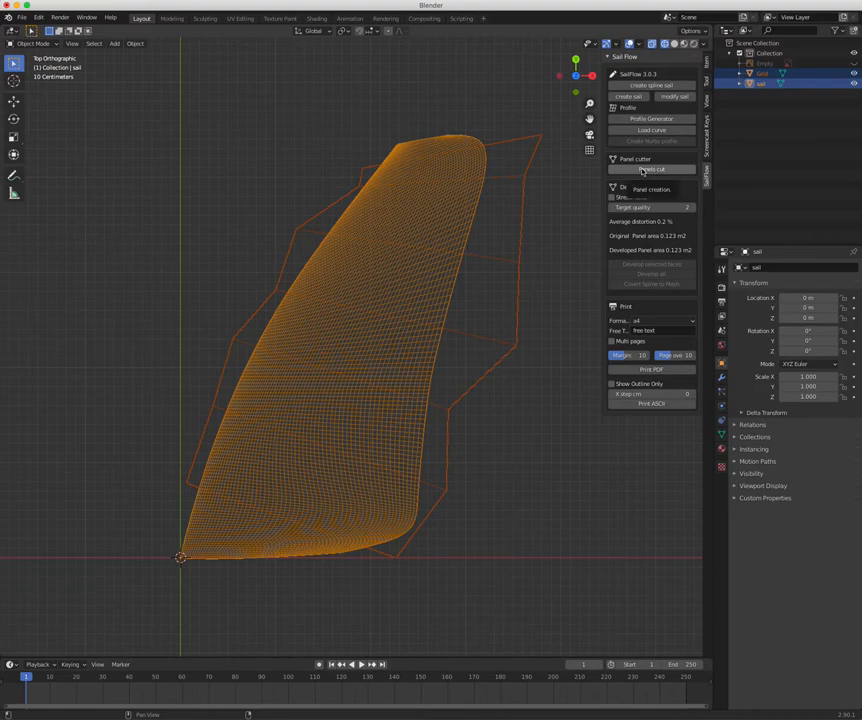
left_click(652, 168)
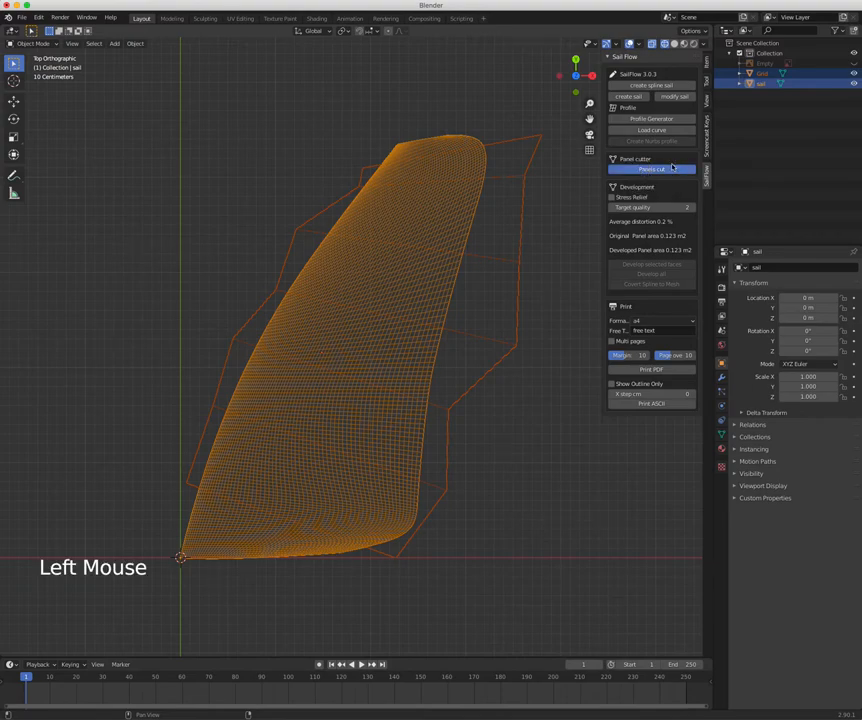
left_click(652, 168)
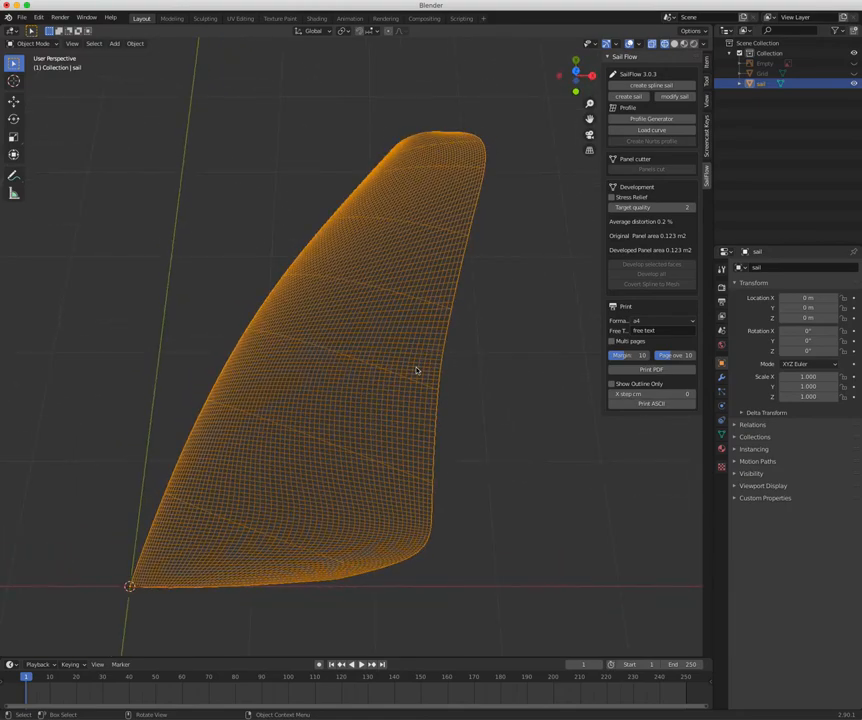
Enter Edit Mode on the sail and inspect the red seam lines dividing its panels
key("Tab")
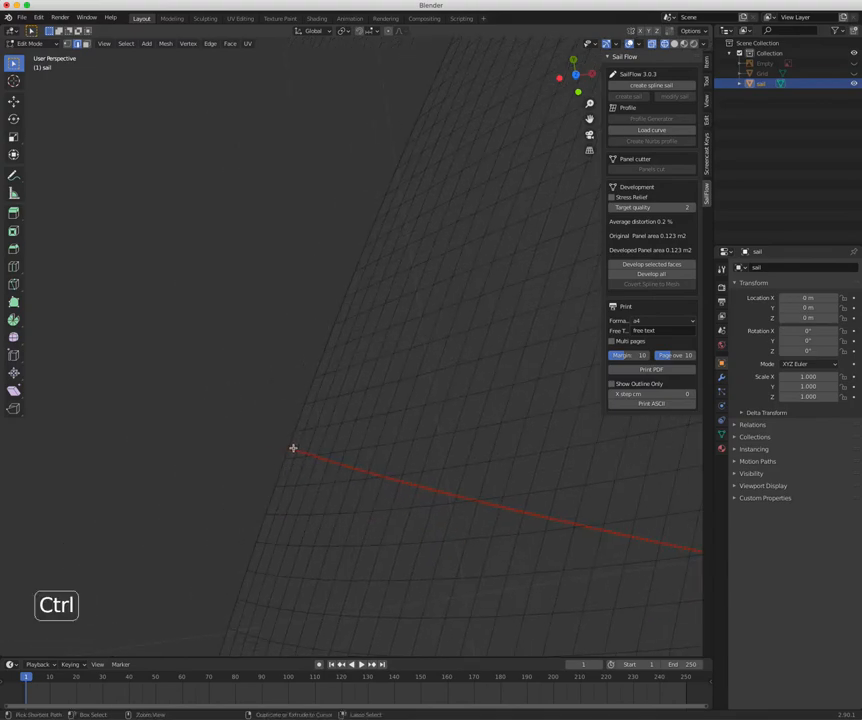
left_click(588, 536)
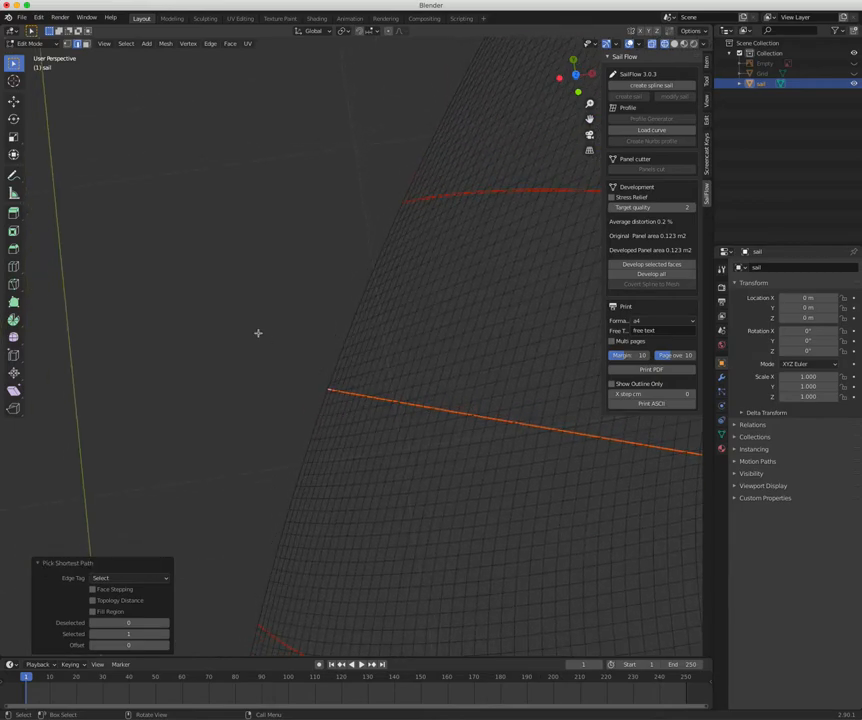
key("f3")
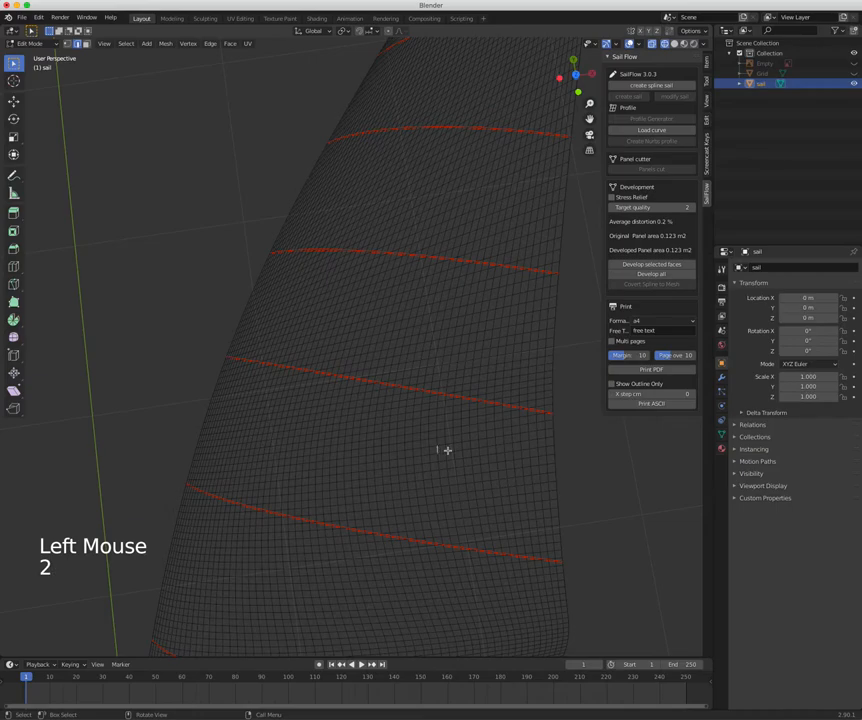
Select a middle sail panel's linked faces and develop them into a flat panel object
left_click(100, 624)
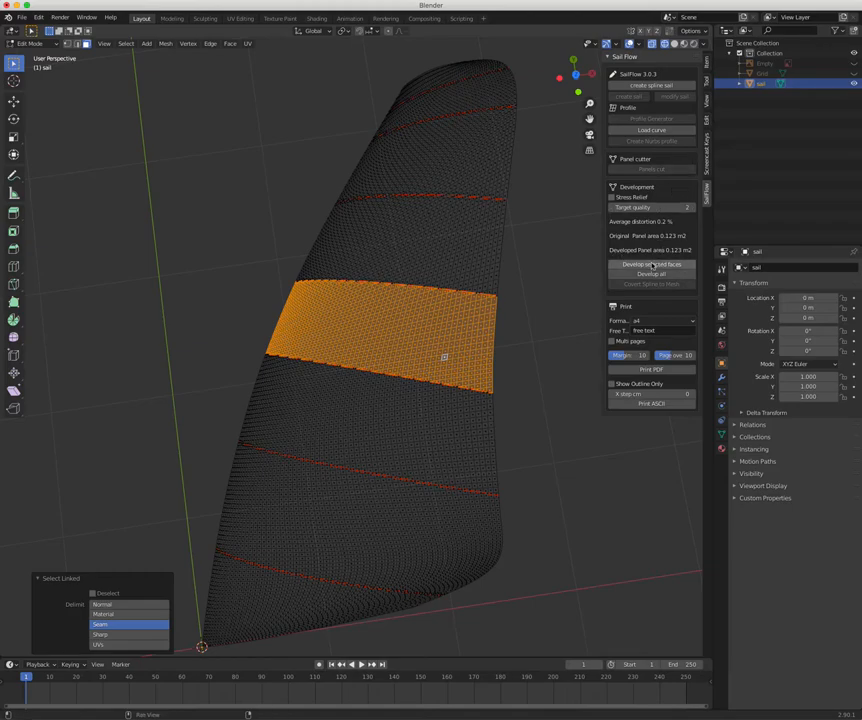
left_click(652, 264)
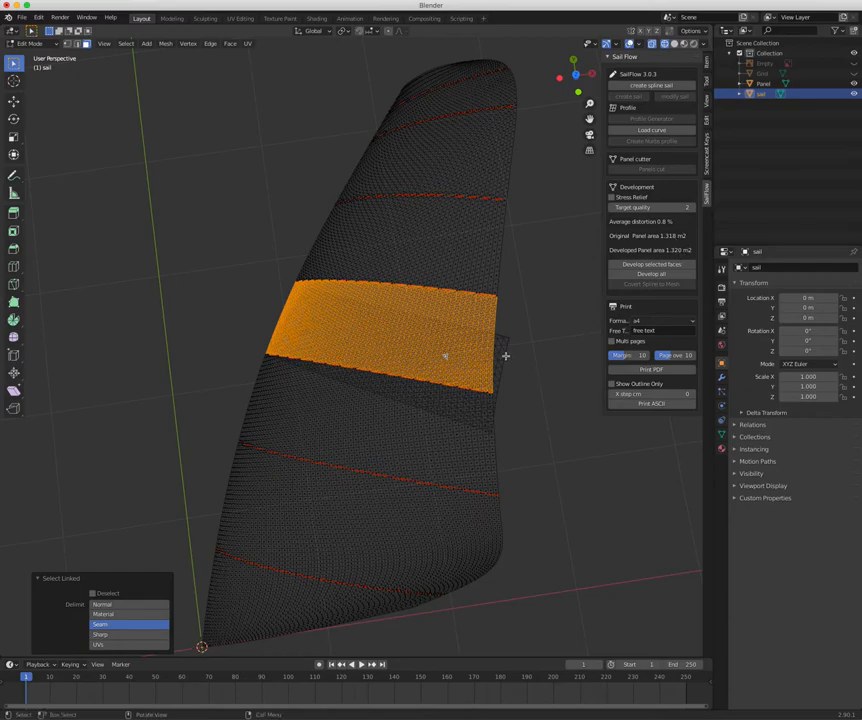
mouse_move(472, 466)
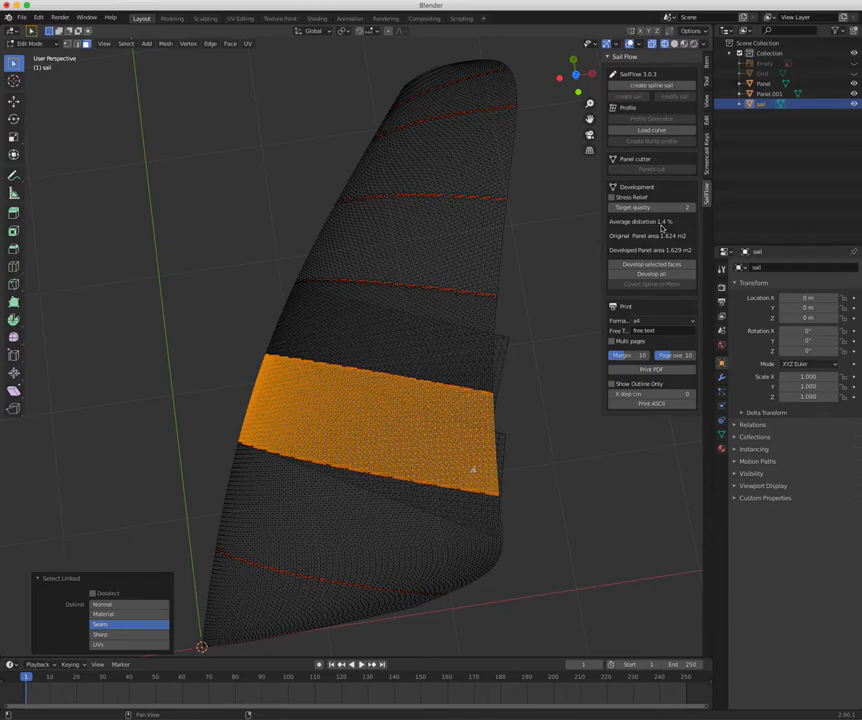
mouse_move(422, 556)
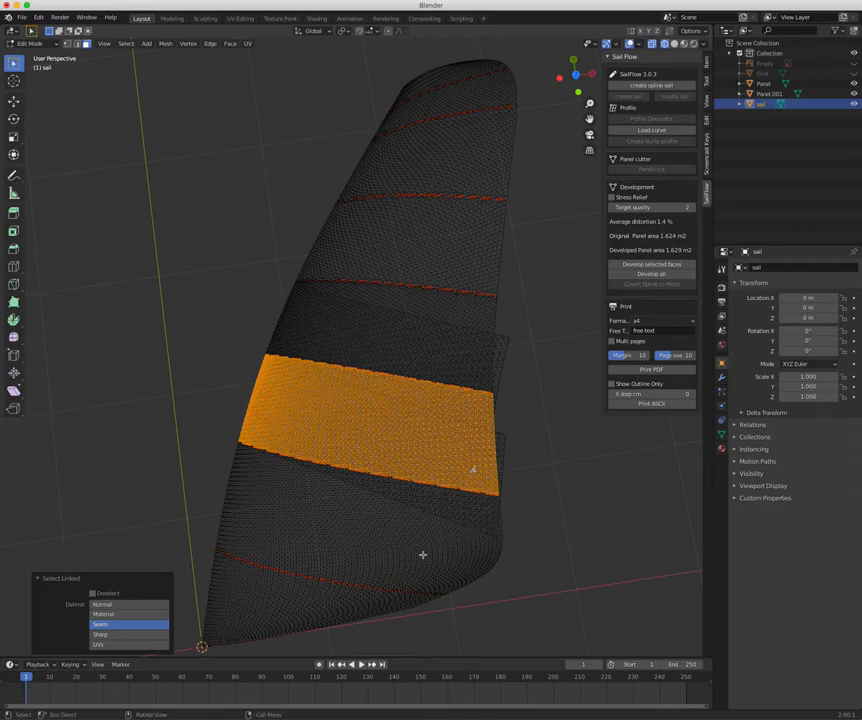
Select the bottom sail panel and return to Edit Mode with it ready for developing
left_click(384, 542)
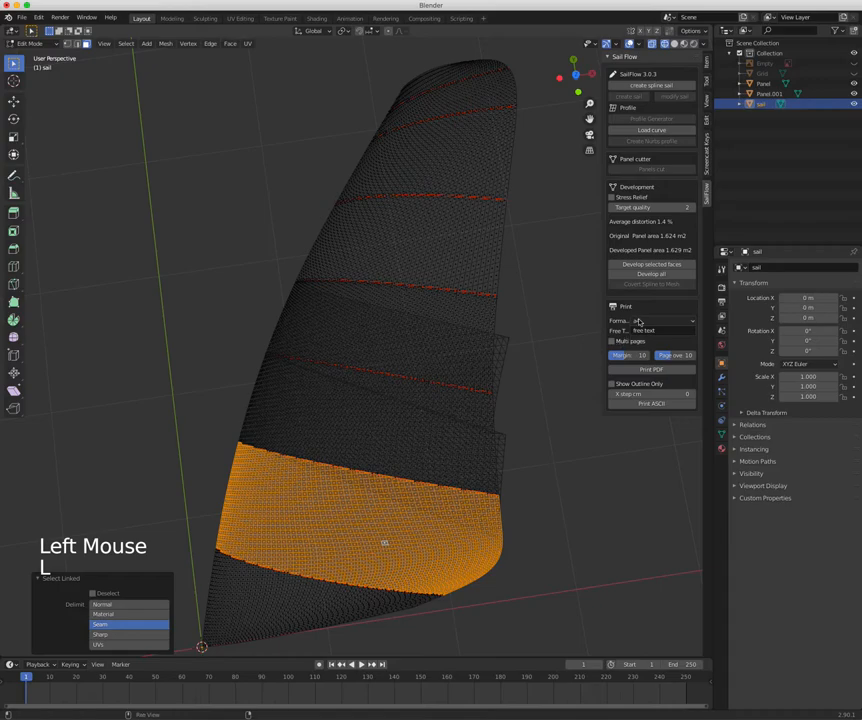
left_click(652, 264)
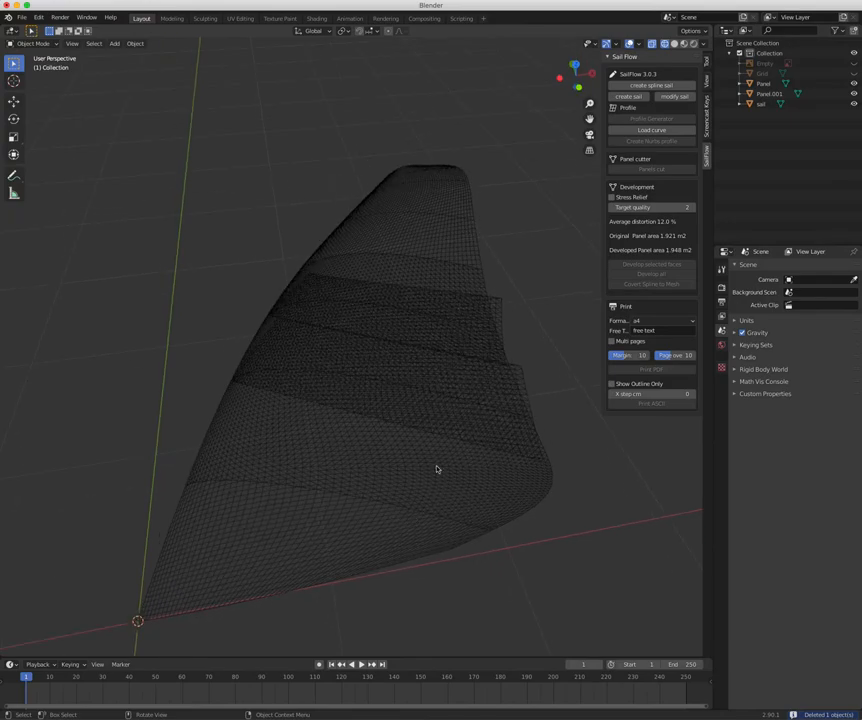
mouse_move(392, 468)
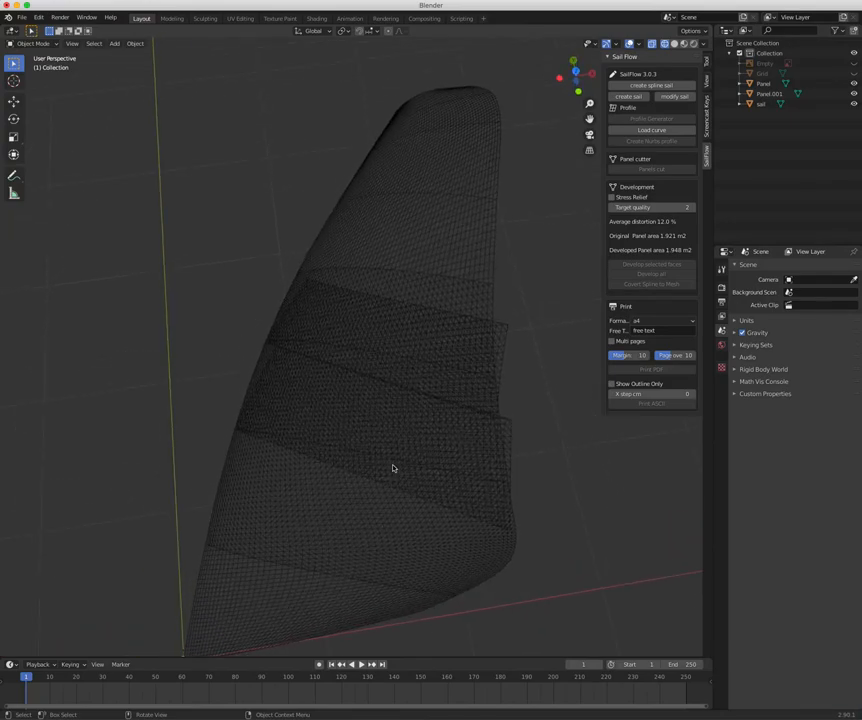
key("Tab")
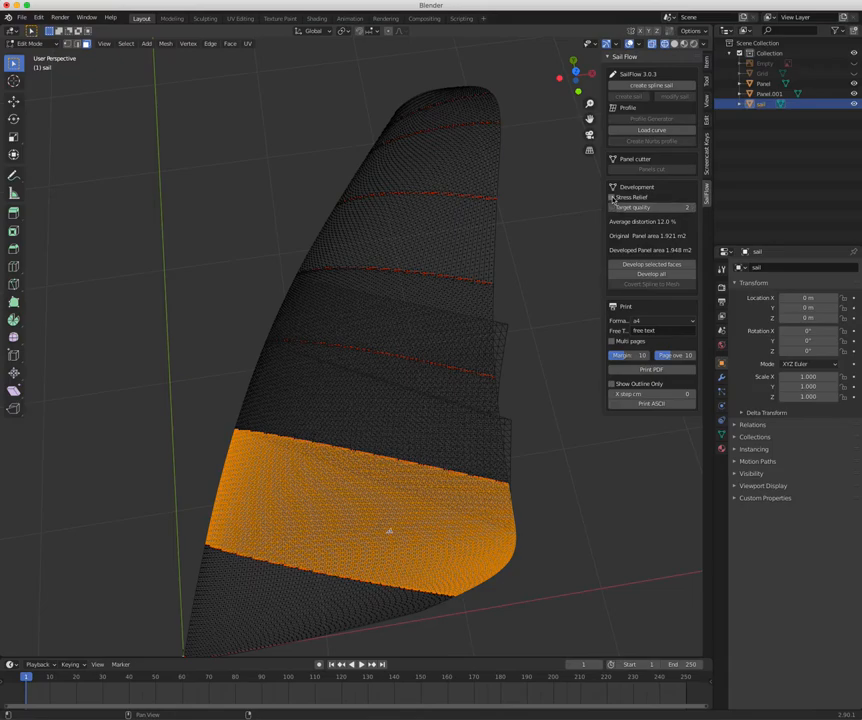
Develop the bottom panel into a flat piece and move it aside from the sail
left_click(612, 198)
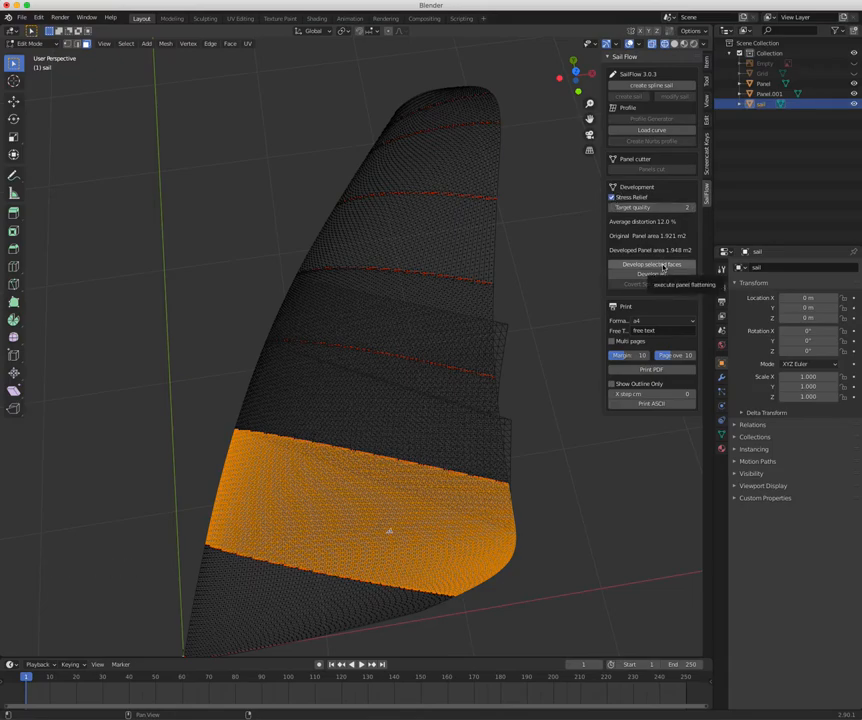
left_click(652, 264)
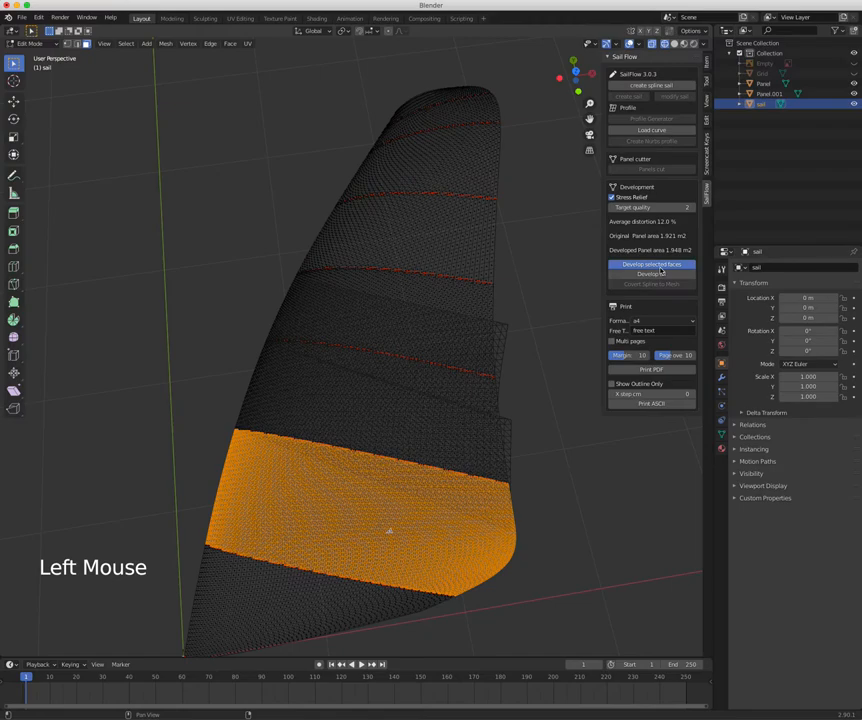
left_click(652, 264)
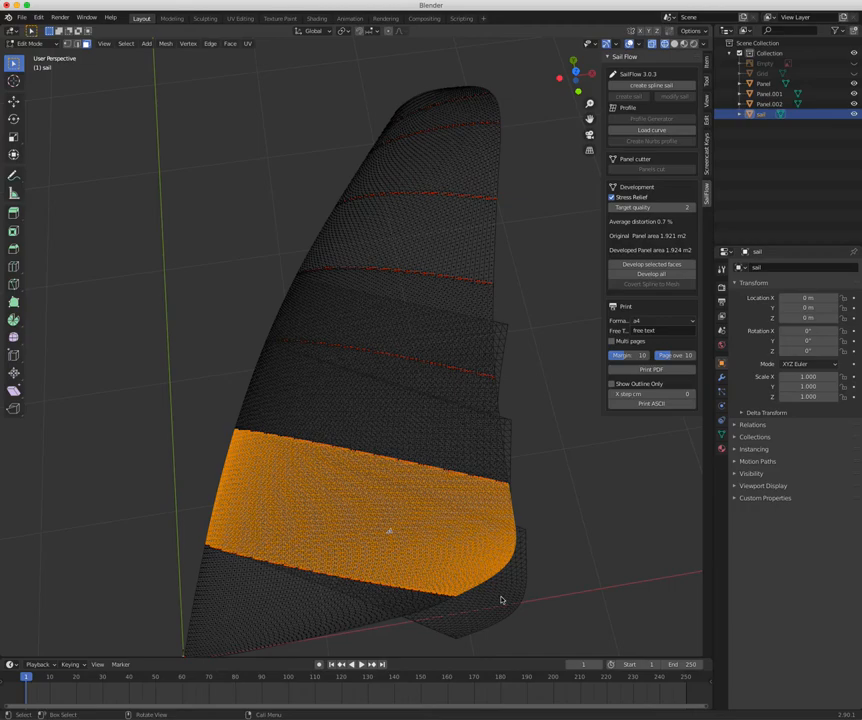
key("Tab")
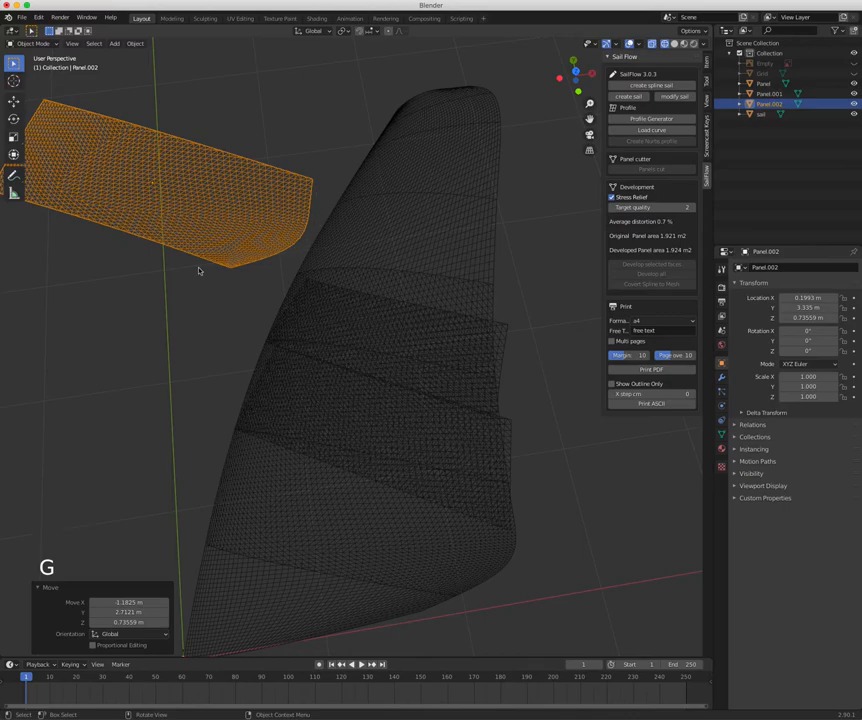
Develop the remaining panels, including the bottom and top tips, into flat panel objects
key("Tab")
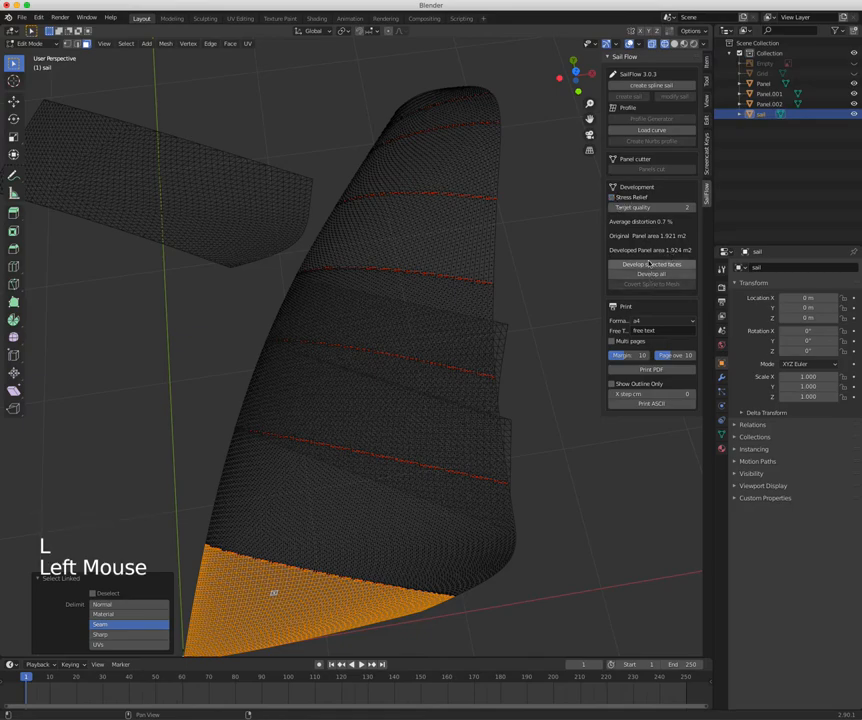
left_click(650, 264)
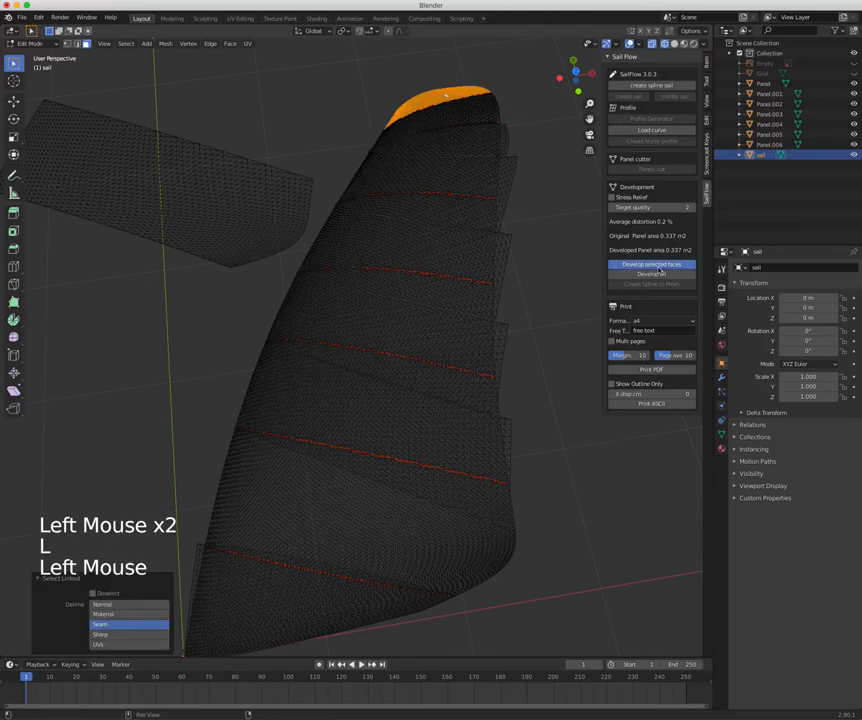
left_click(652, 264)
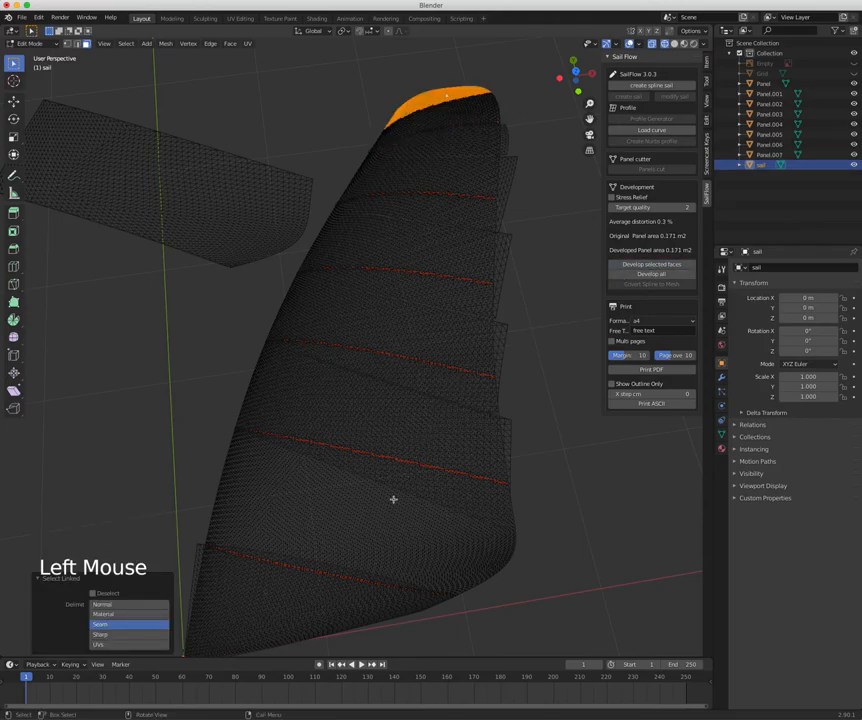